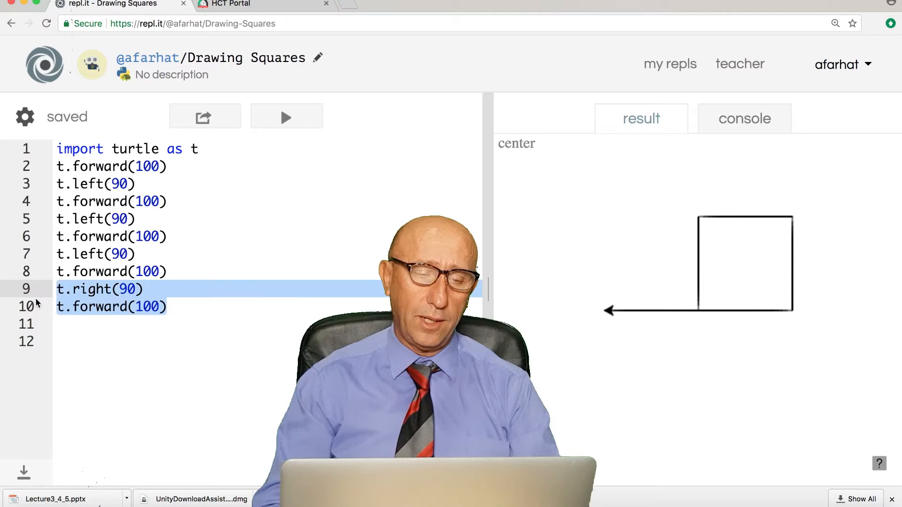
Step: Delete the extra t.right(90) and t.forward(100) lines and rerun the script
key("Backspace")
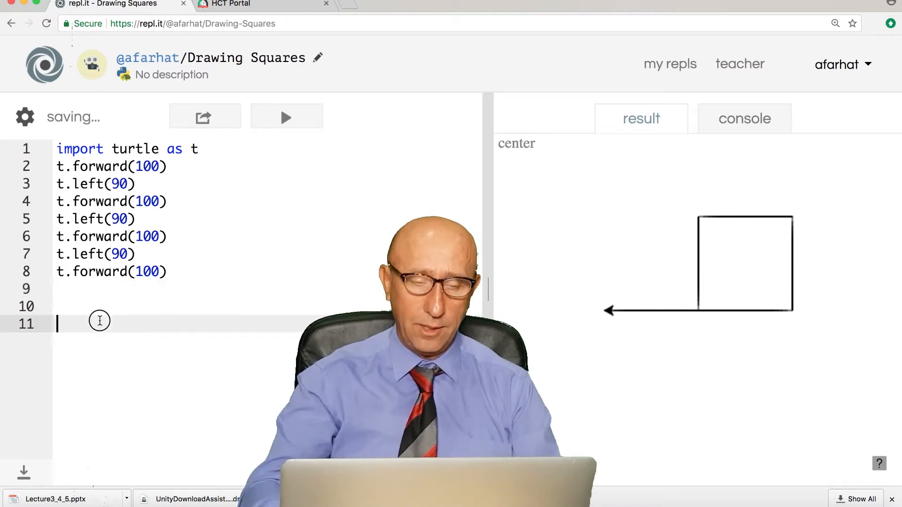
left_click(286, 117)
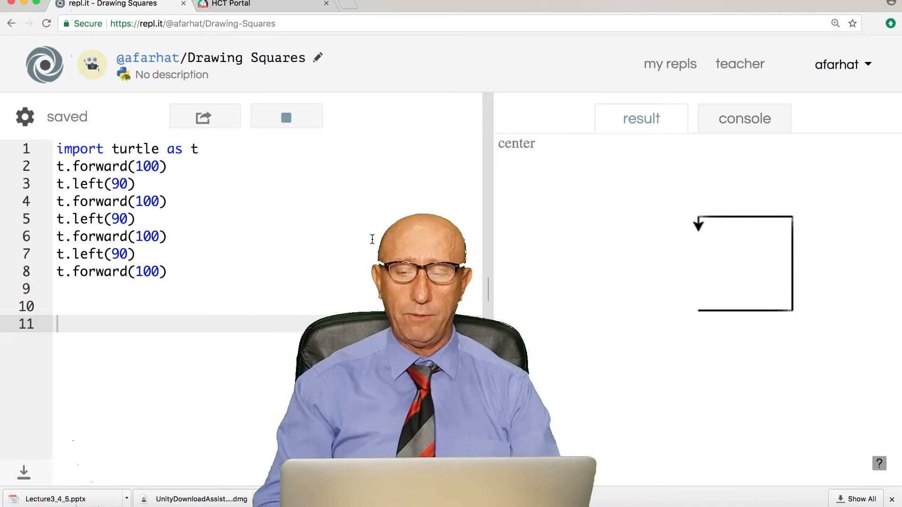
left_click(286, 117)
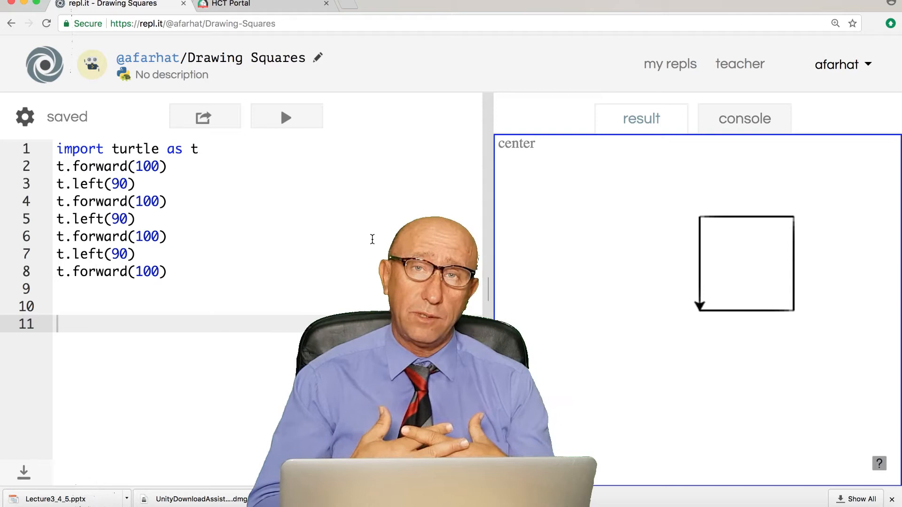
left_click(208, 149)
type("t.")
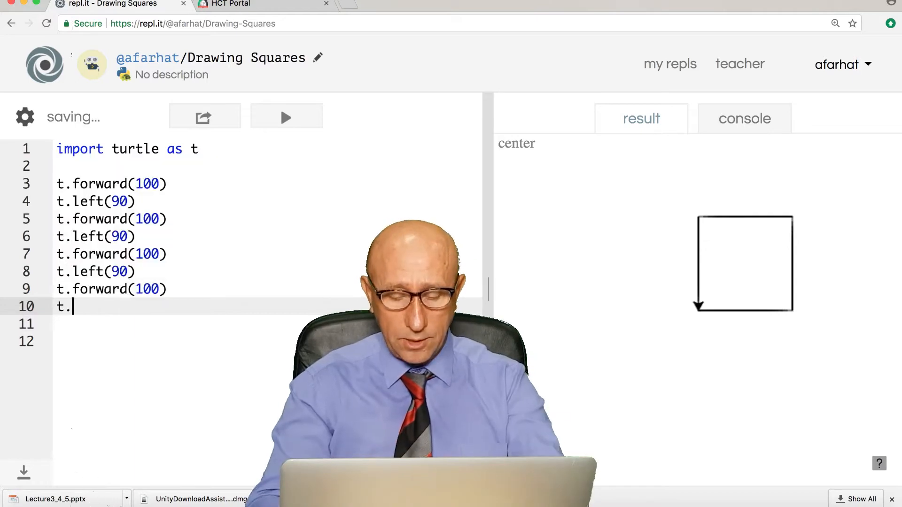
Step: Append a t.color("red") line after the square code and run the script
type("color(\"")
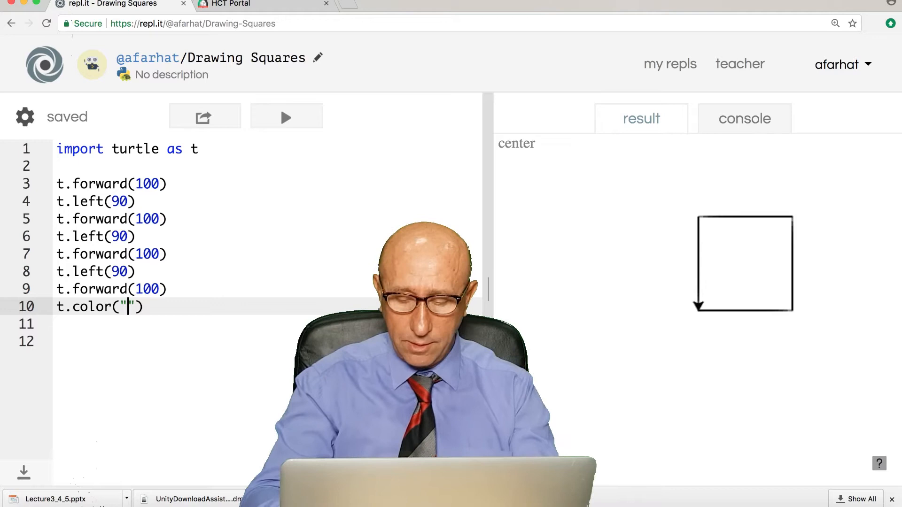
type("red")
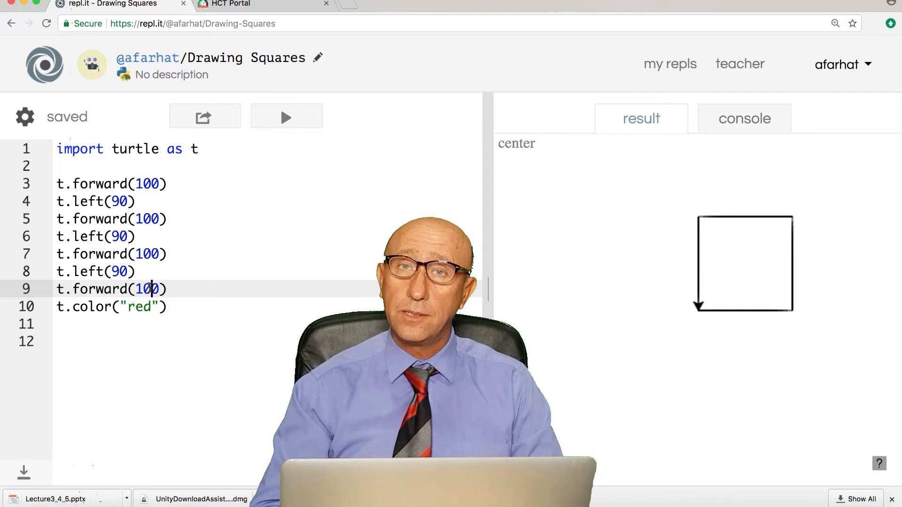
mouse_move(287, 117)
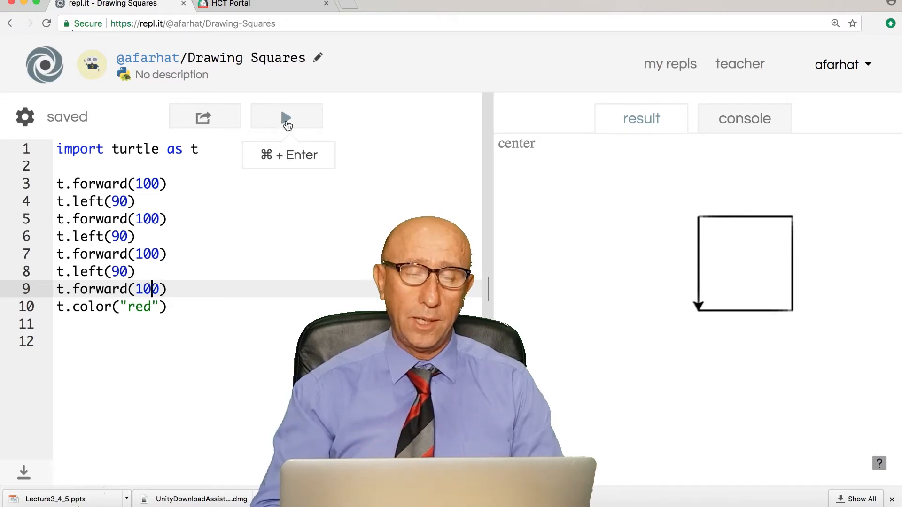
left_click(287, 116)
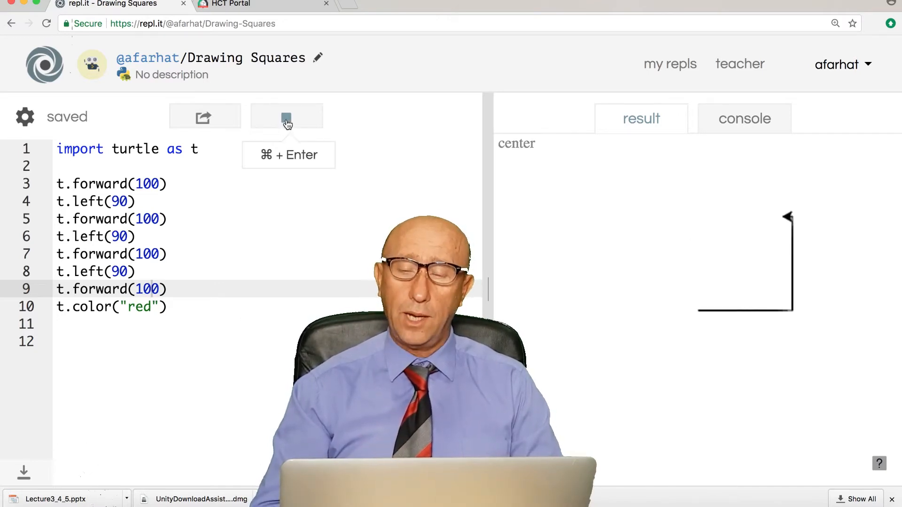
left_click(287, 116)
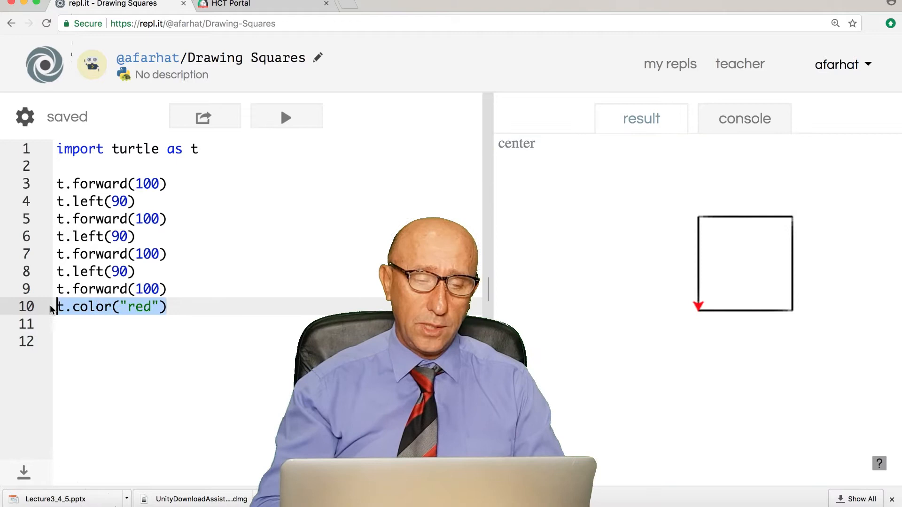
Step: Move t.color("red") from line 10 to right under the import and rerun
key("Backspace")
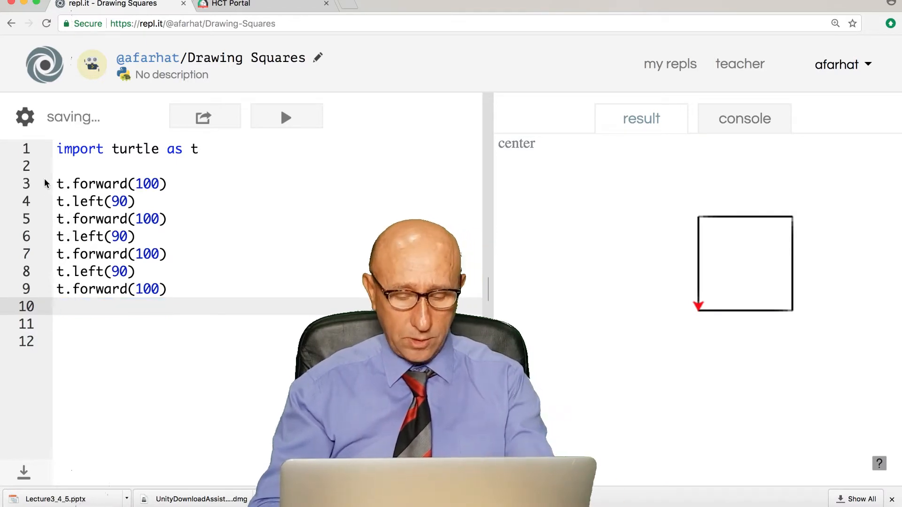
type("t.color(\"red\")")
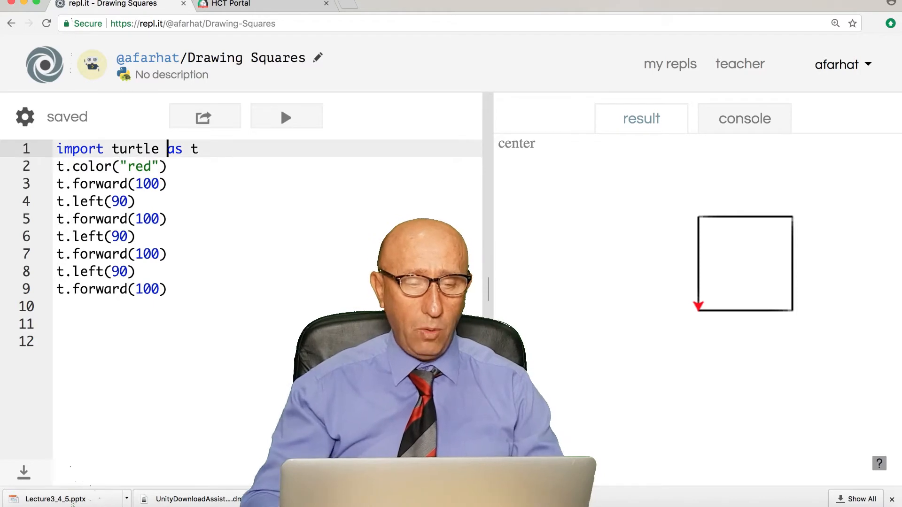
key("Enter")
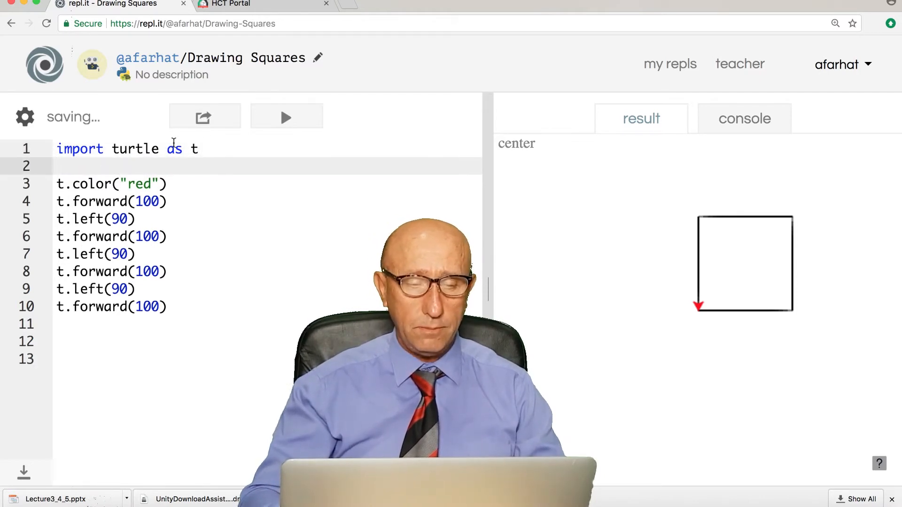
left_click(286, 117)
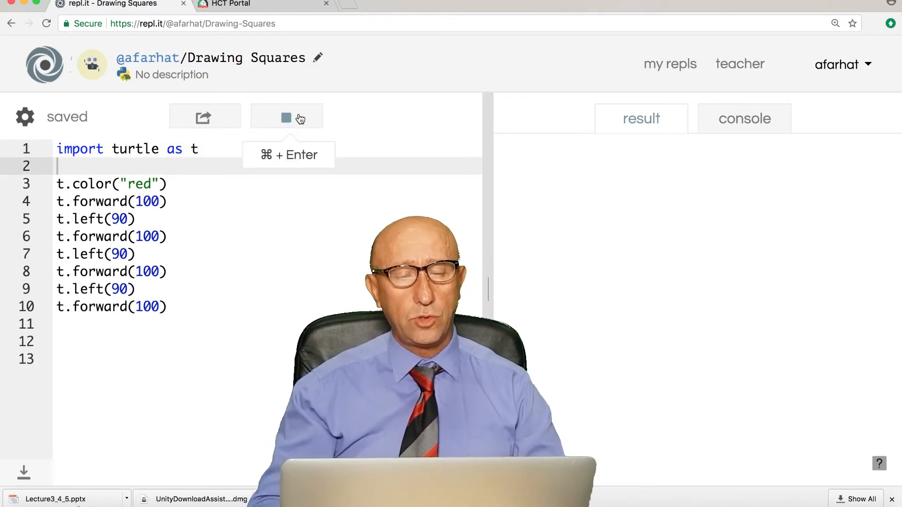
left_click(286, 117)
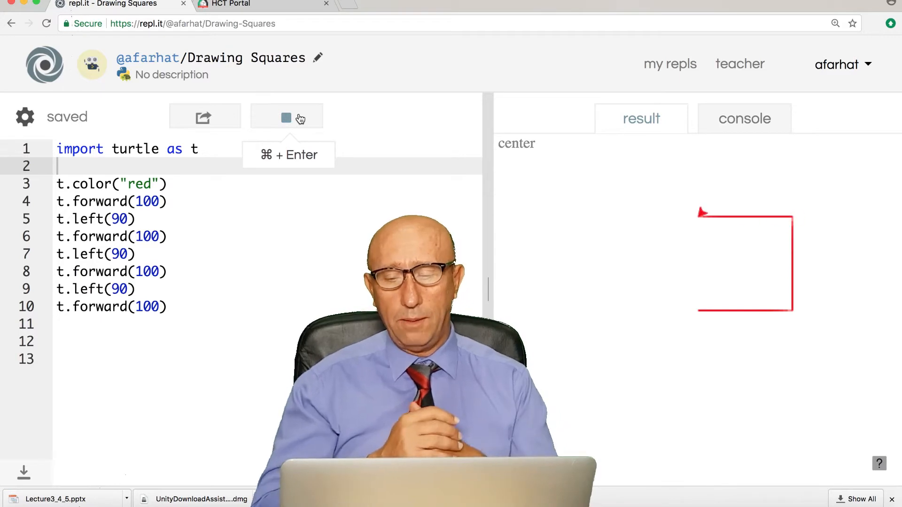
left_click(287, 118)
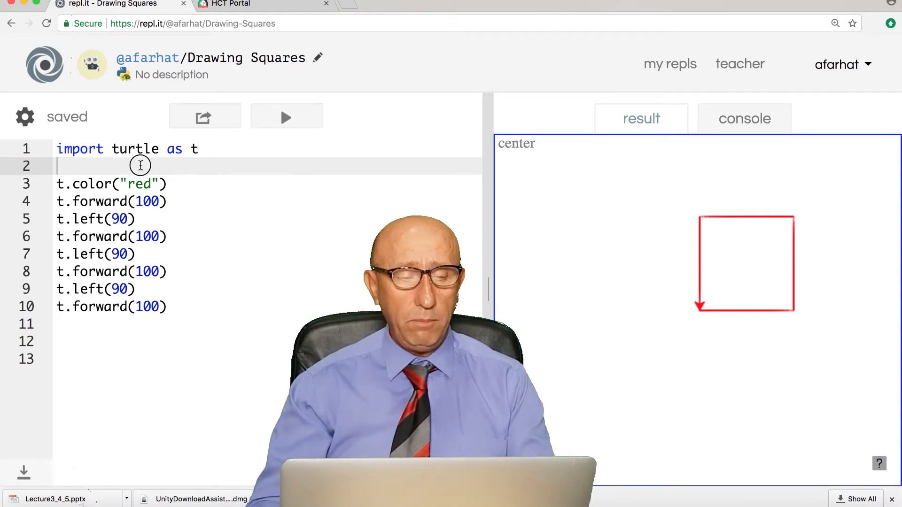
Step: Insert a '# Draw Square' comment below the import, followed by a blank line
key("enter")
type("#")
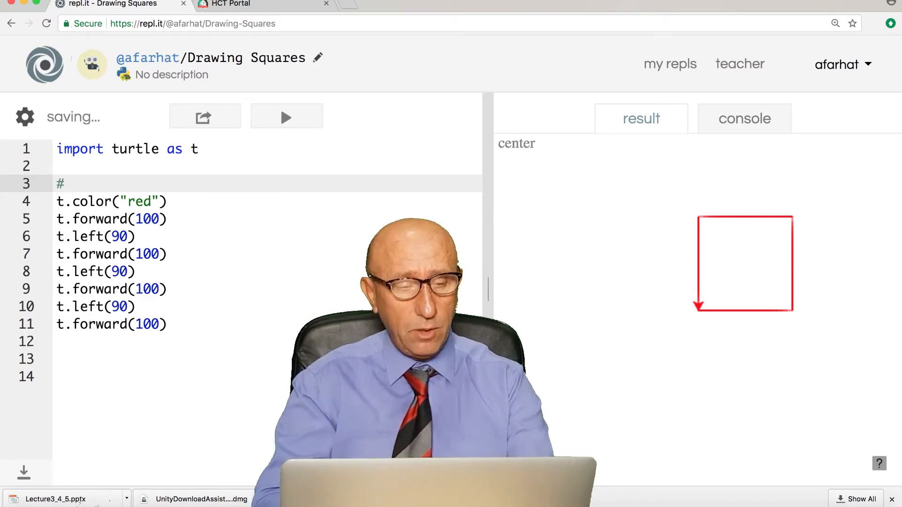
type("Draw S")
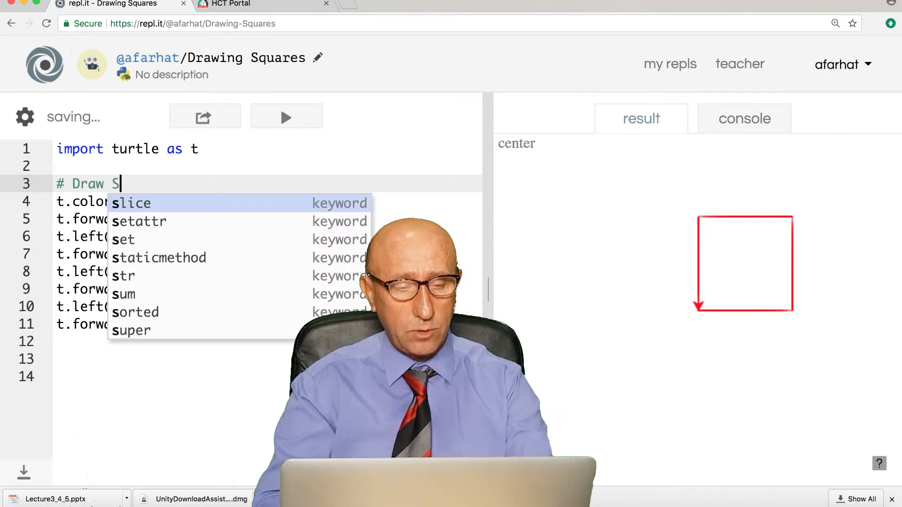
type("quare")
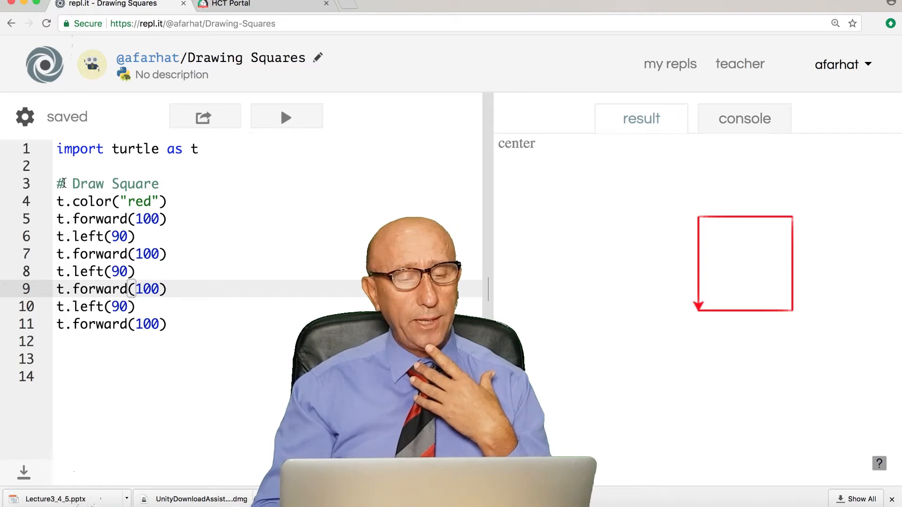
left_click(59, 184)
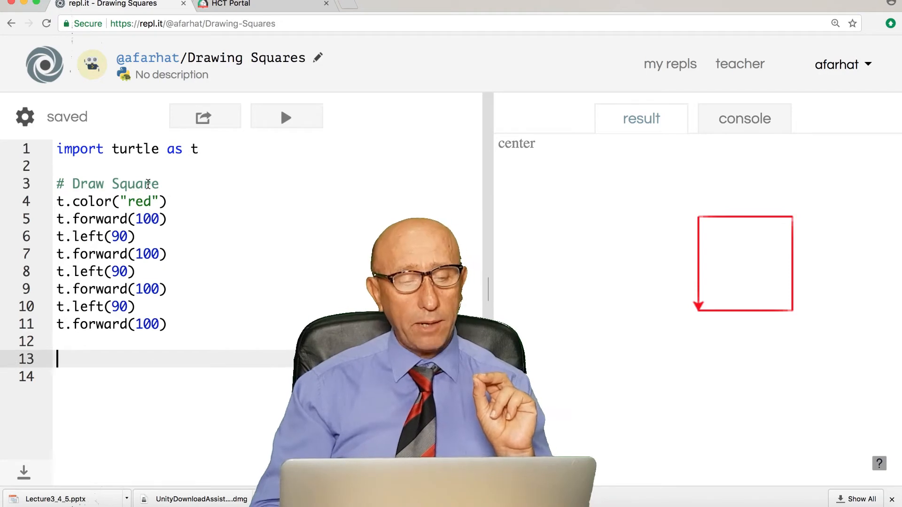
double_click(109, 183)
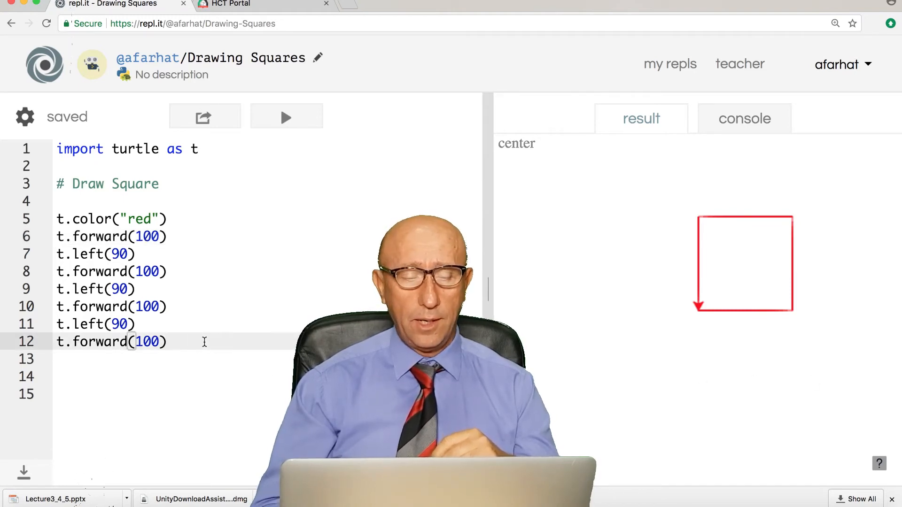
Step: Copy the colour and square-drawing lines below the first block and run it
key("Enter")
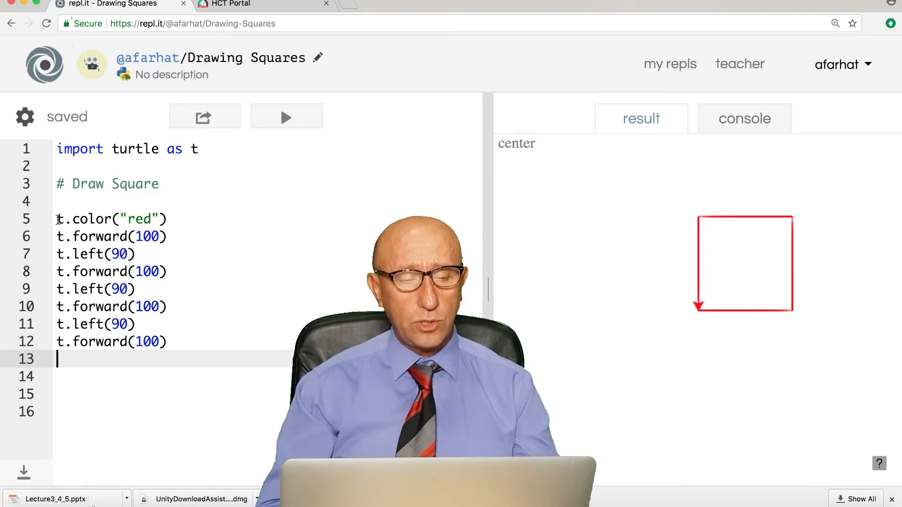
left_click_drag(56, 218, 167, 341)
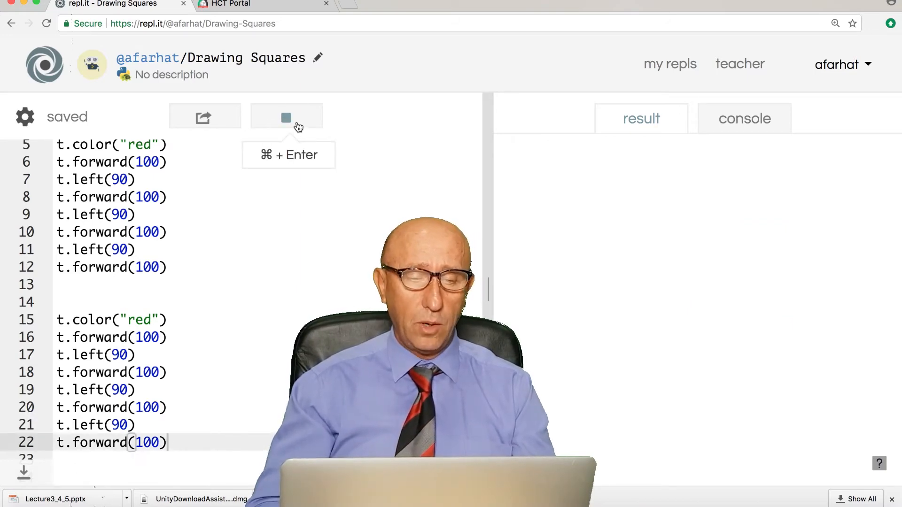
left_click(286, 117)
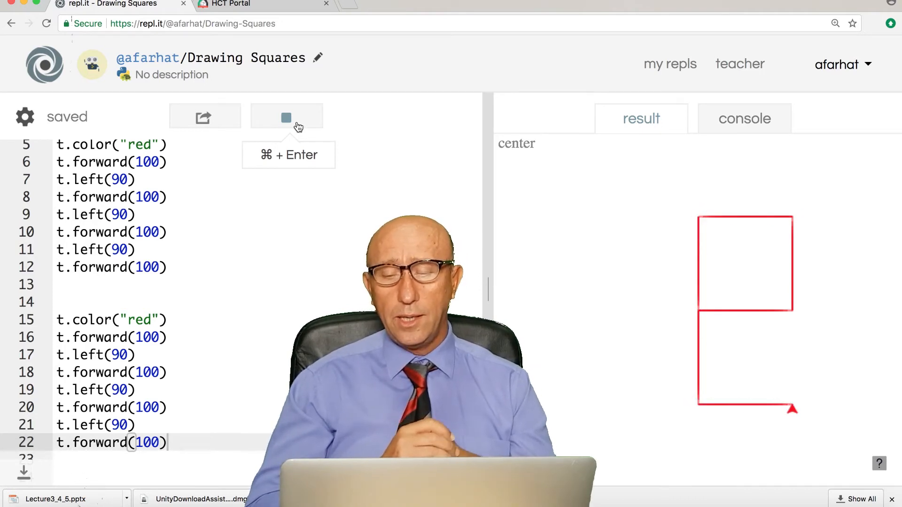
left_click(287, 118)
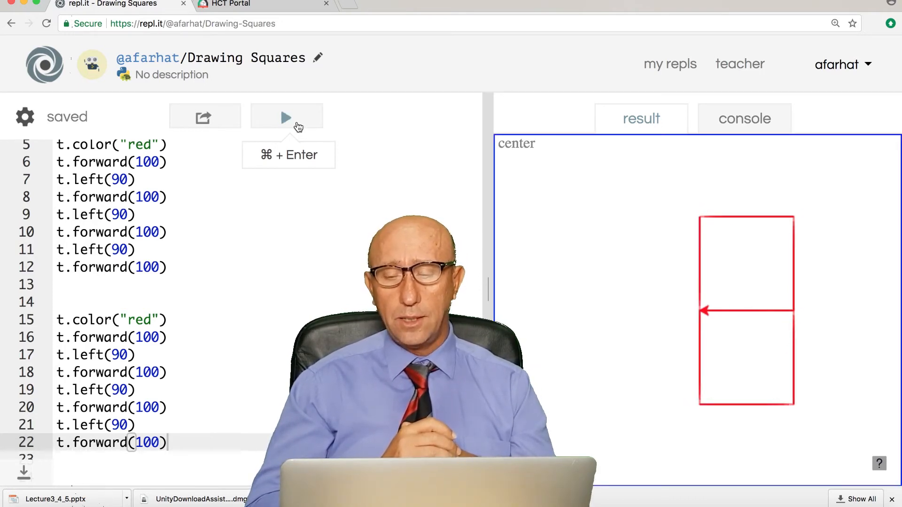
mouse_move(658, 341)
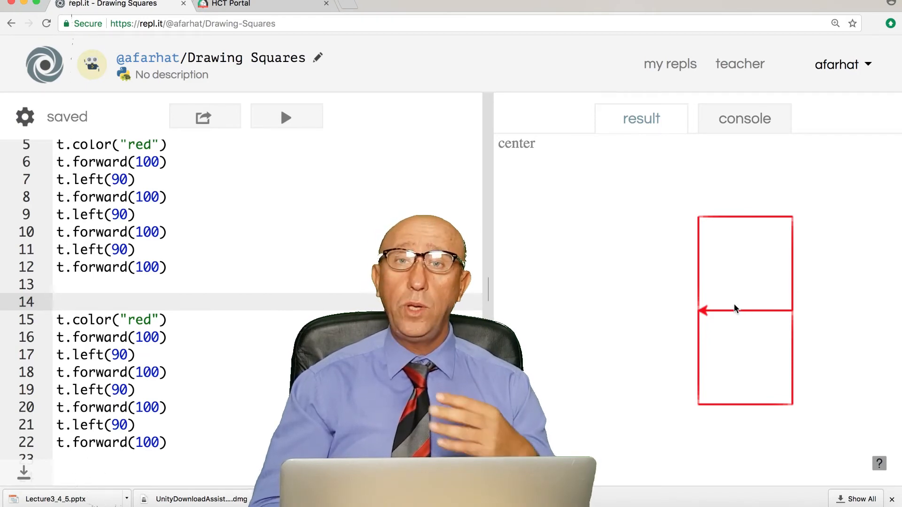
Step: Add a t.left(90) line before the duplicated red block and rerun the drawing
type("t.left(90")
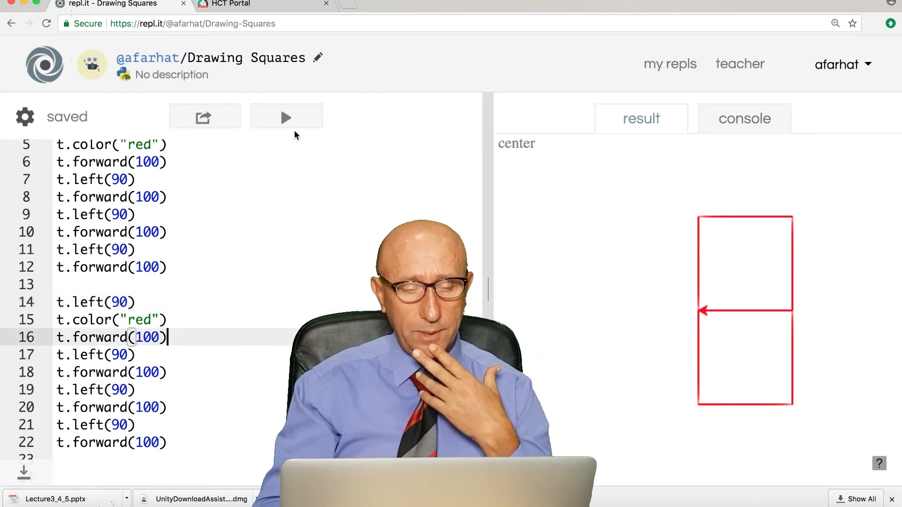
left_click(286, 117)
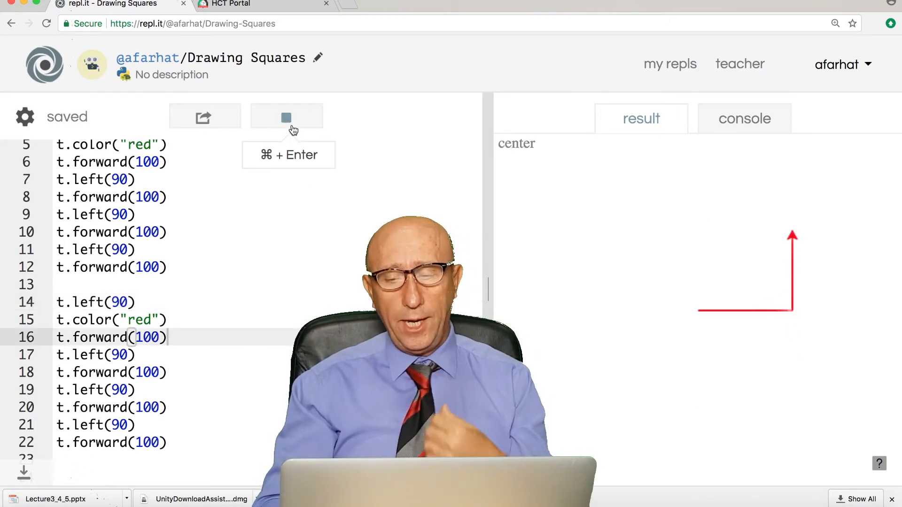
left_click(286, 117)
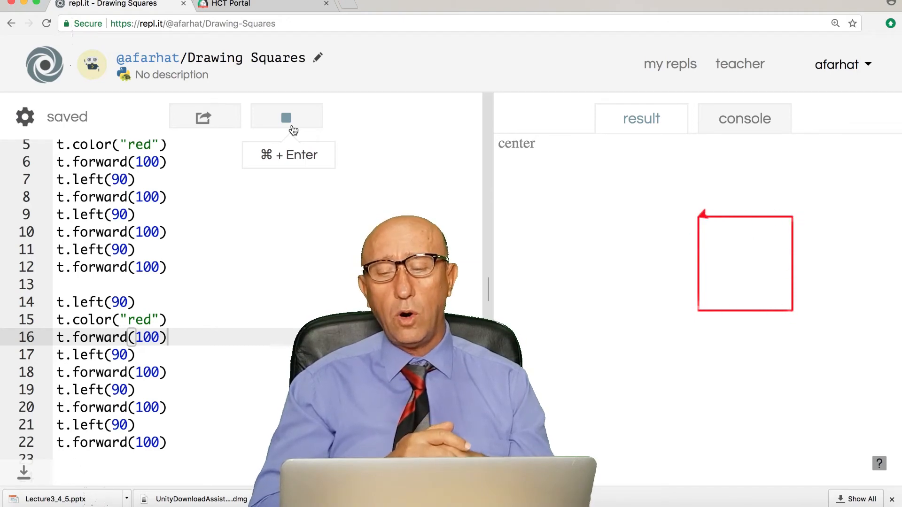
left_click(286, 118)
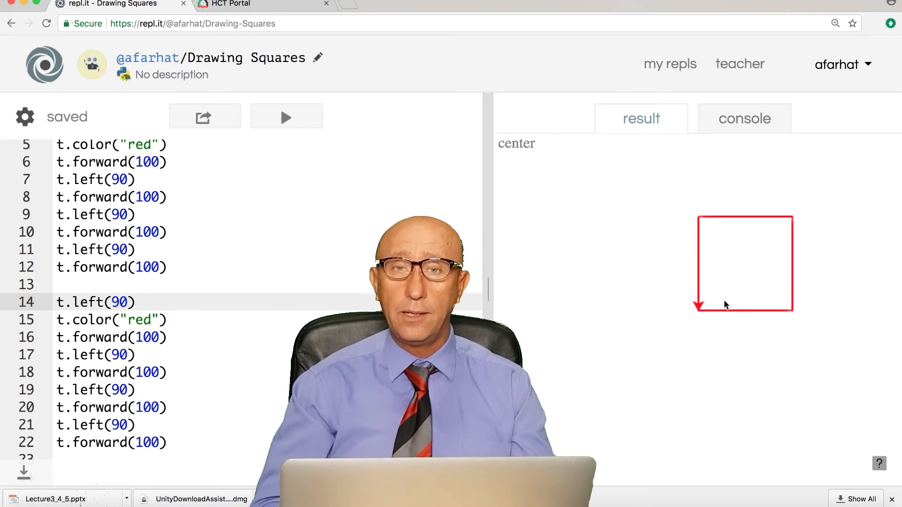
Step: Change the second block's turn to t.left(100) and rerun to tilt the second square
key("Backspace")
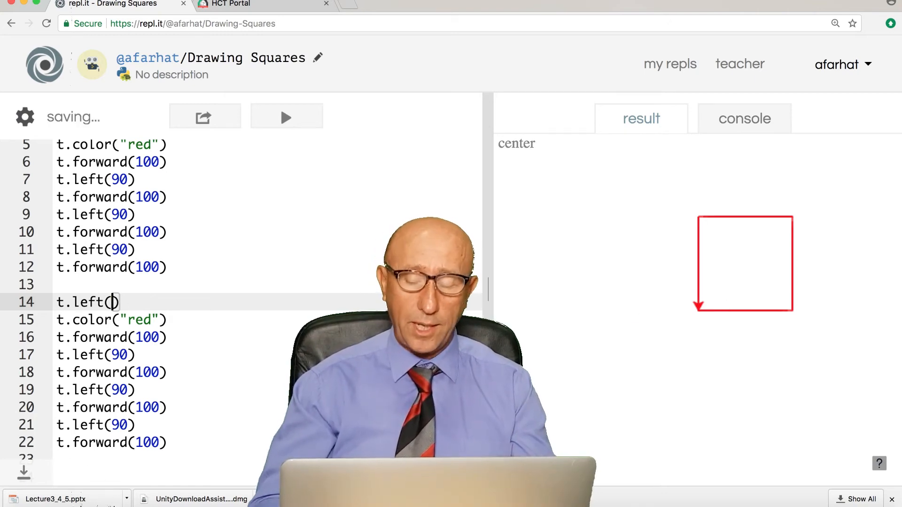
type("100")
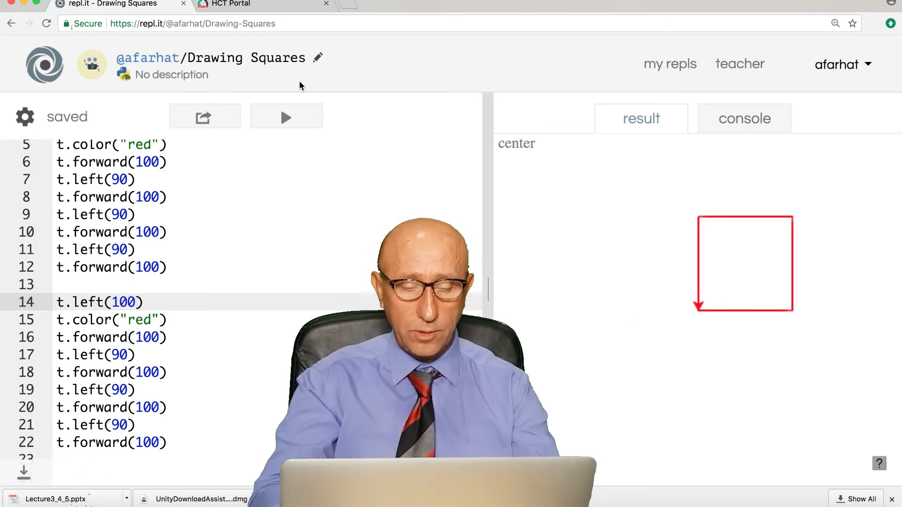
left_click(287, 117)
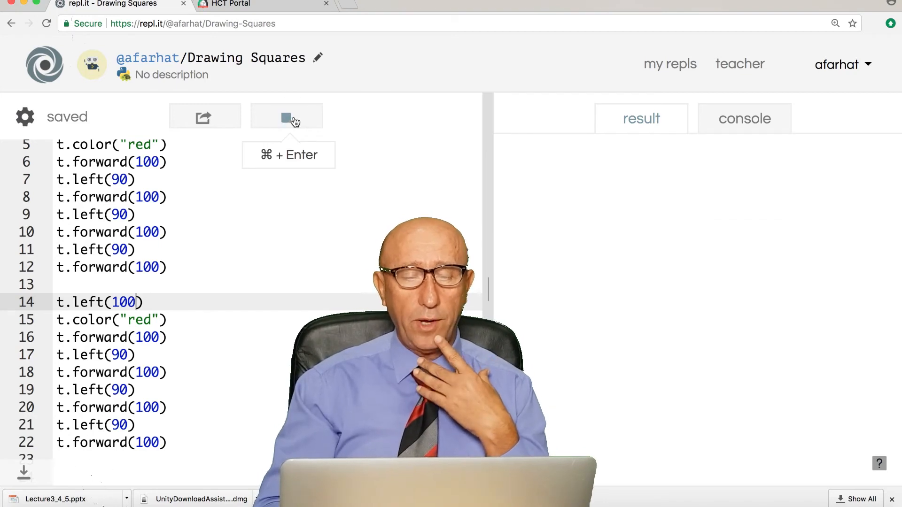
left_click(287, 117)
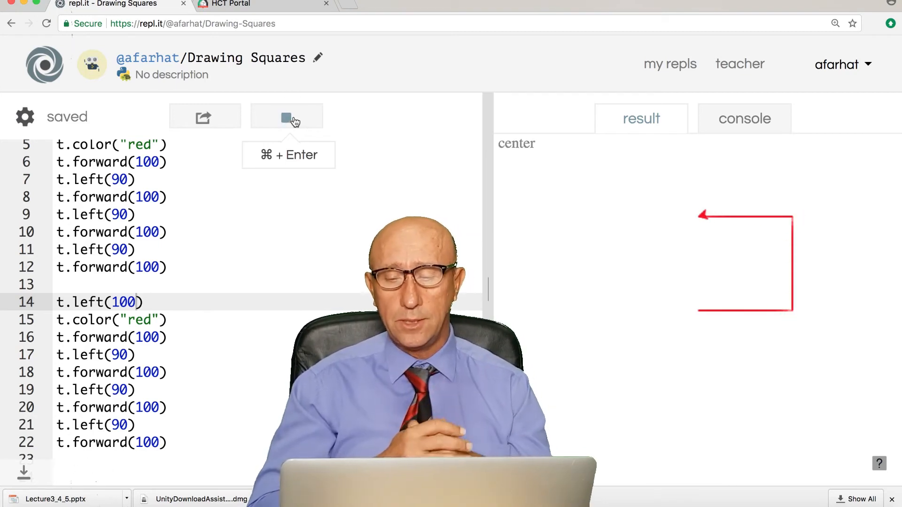
left_click(287, 116)
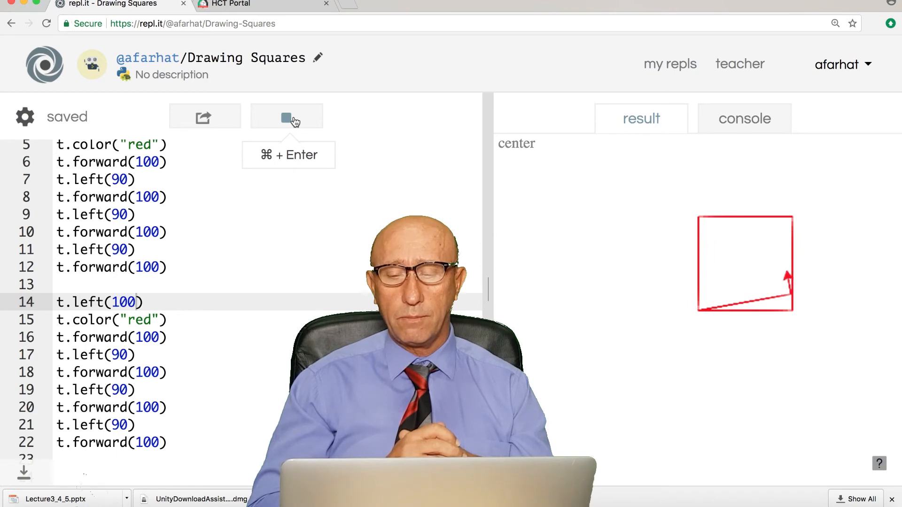
left_click(287, 117)
type("green")
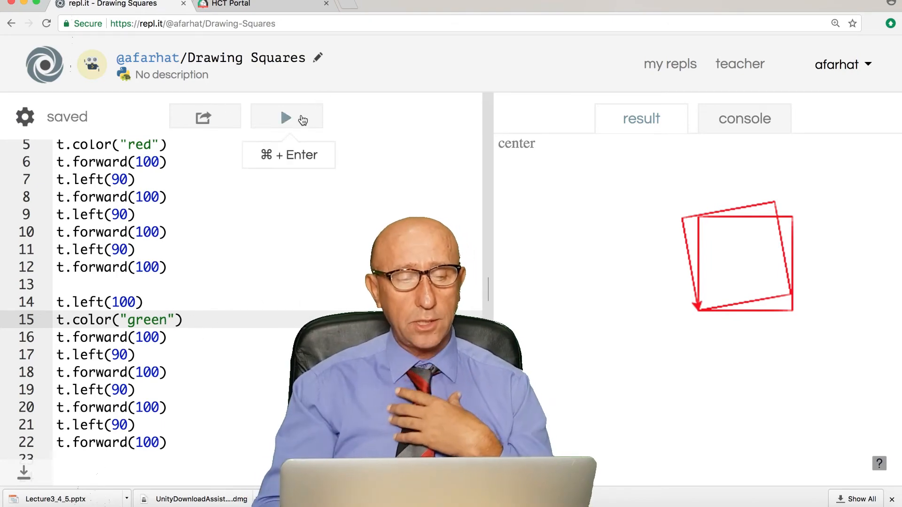
Step: Rerun the script repeatedly to draw the tilted green square over the red one
left_click(286, 117)
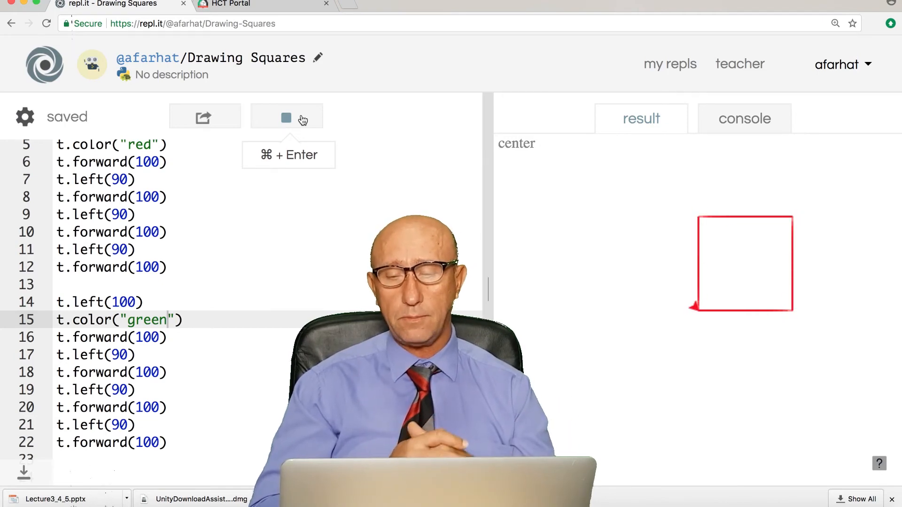
left_click(286, 117)
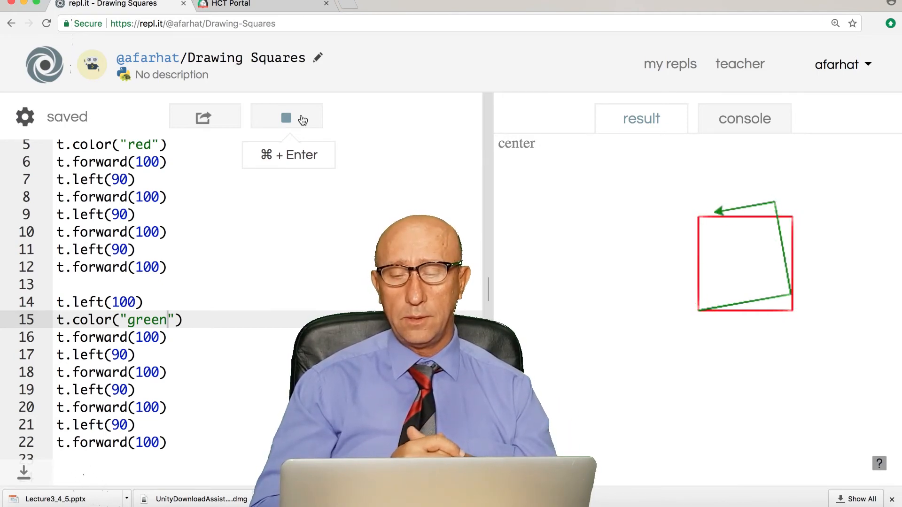
left_click(287, 118)
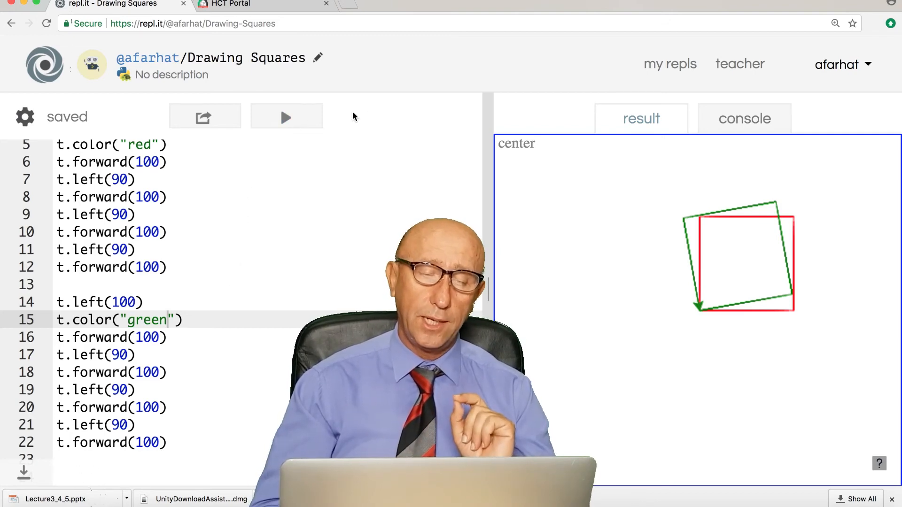
left_click(287, 117)
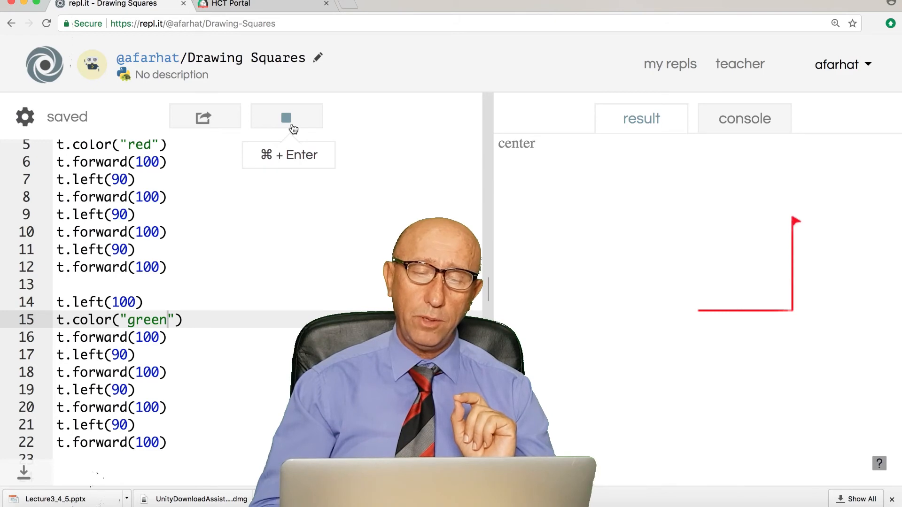
left_click(287, 117)
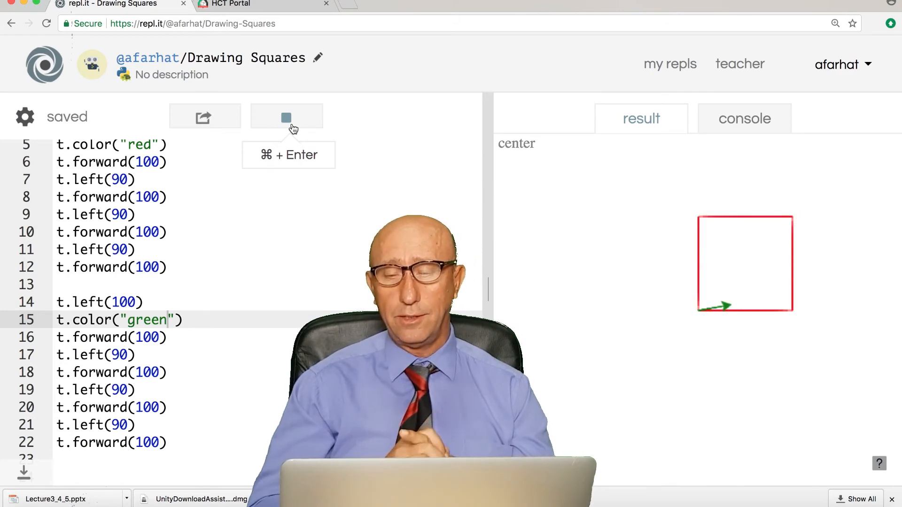
left_click(286, 117)
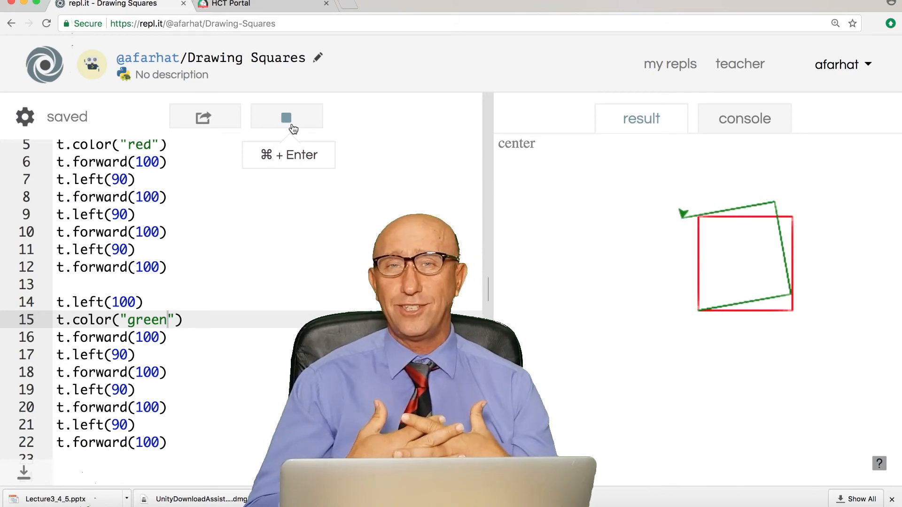
left_click(287, 117)
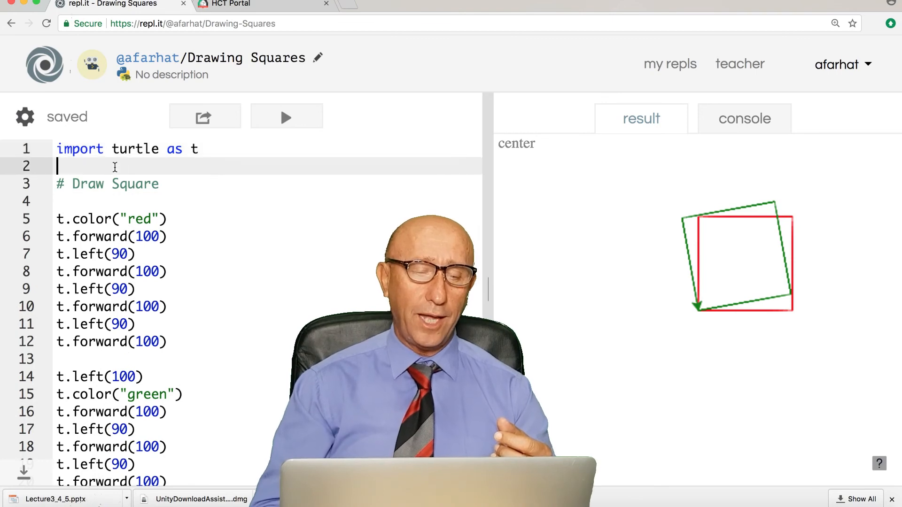
Step: Add t.speed(100) below the import and run to redraw both squares
key("enter")
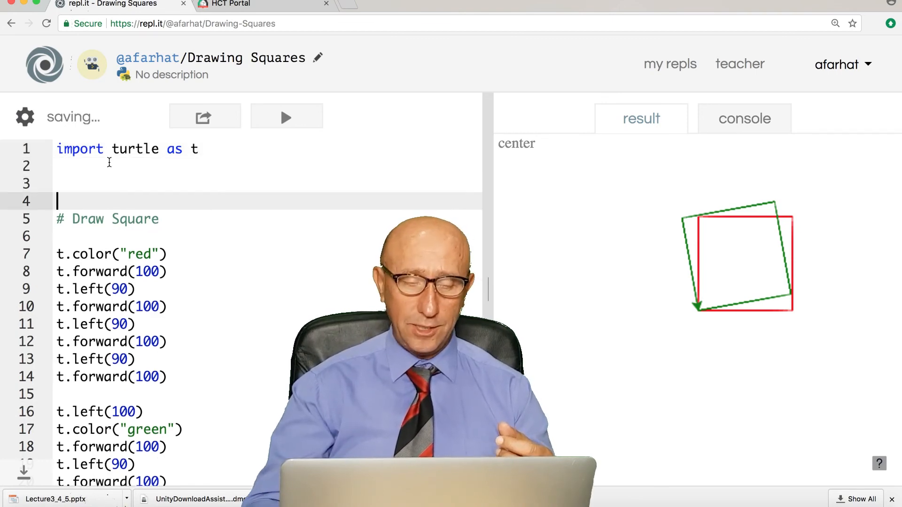
type("t.speed(100")
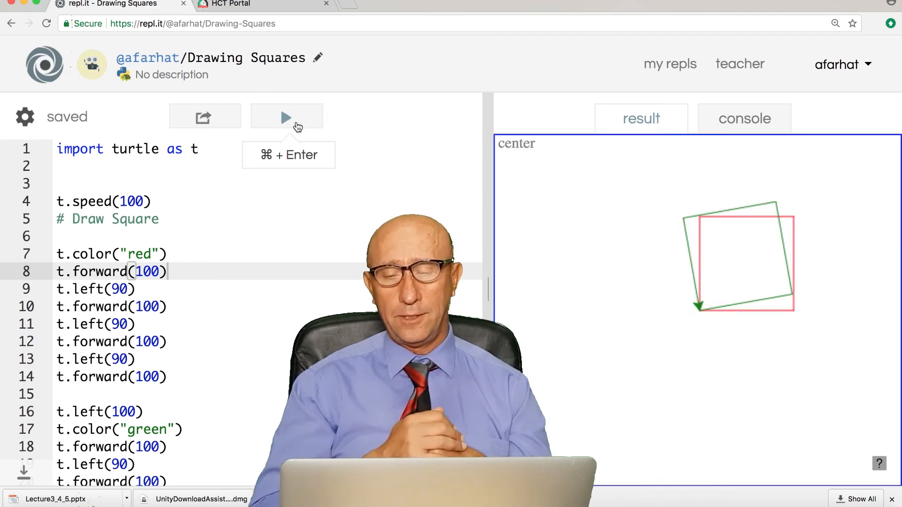
left_click(287, 118)
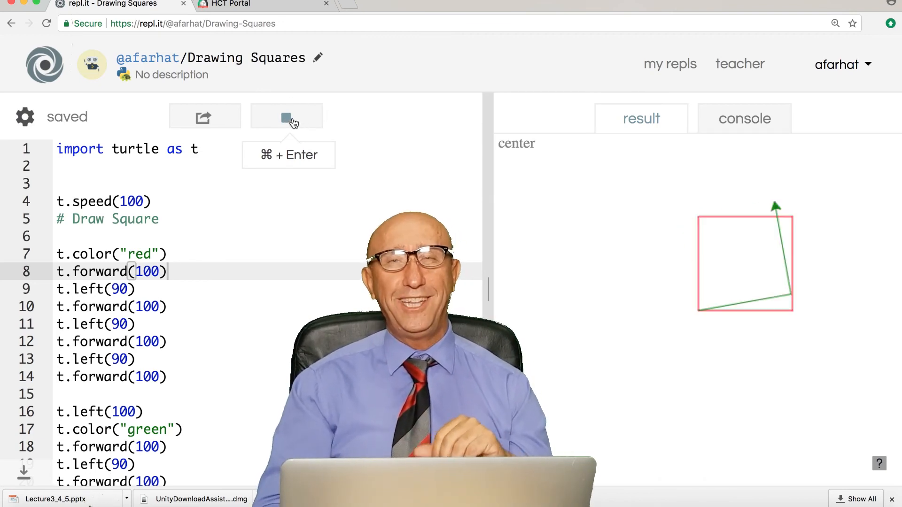
left_click(286, 117)
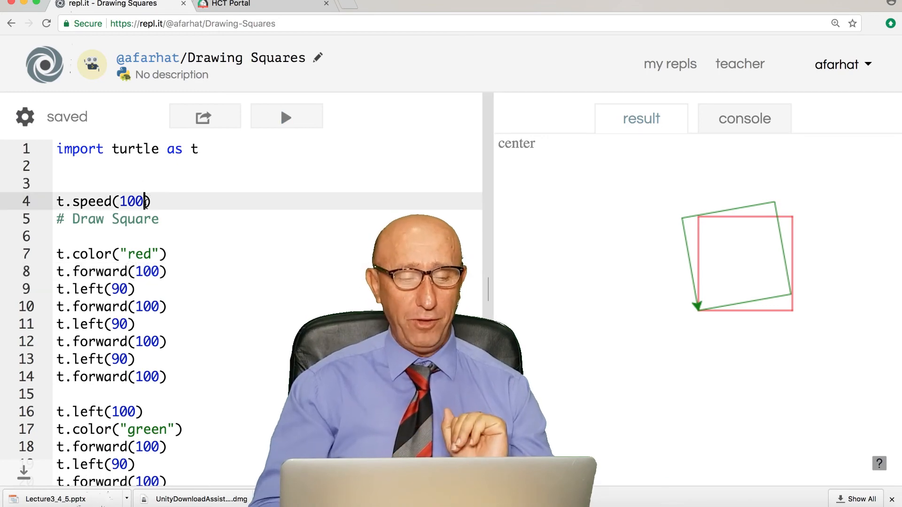
Step: Try speed 50, then set t.speed(20) and rerun the drawing
type("50")
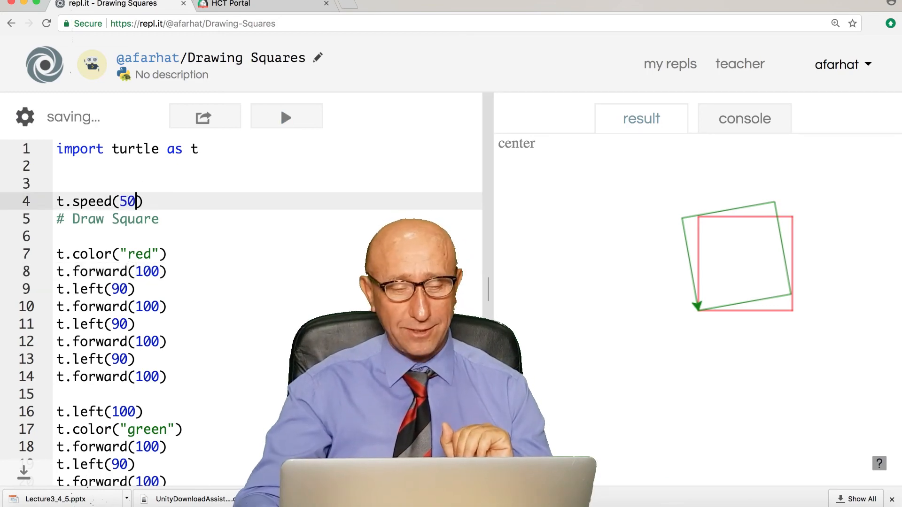
left_click(287, 118)
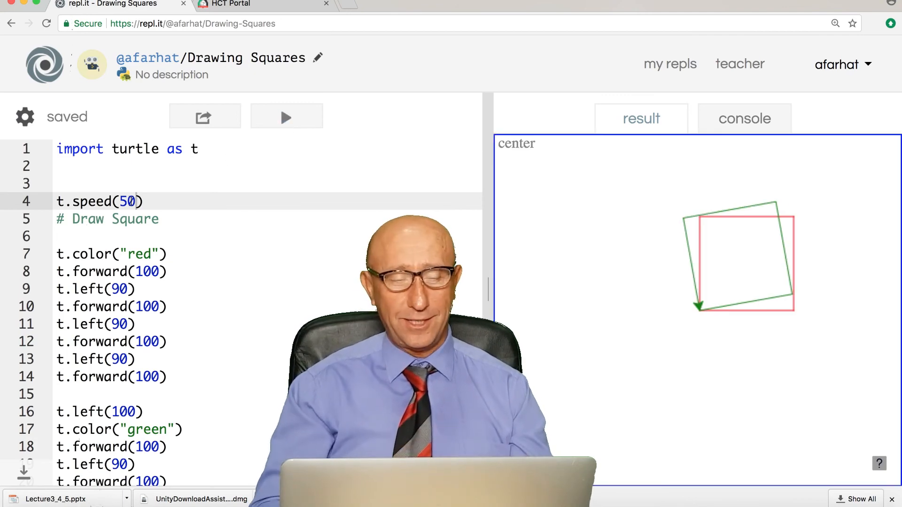
key("Backspace")
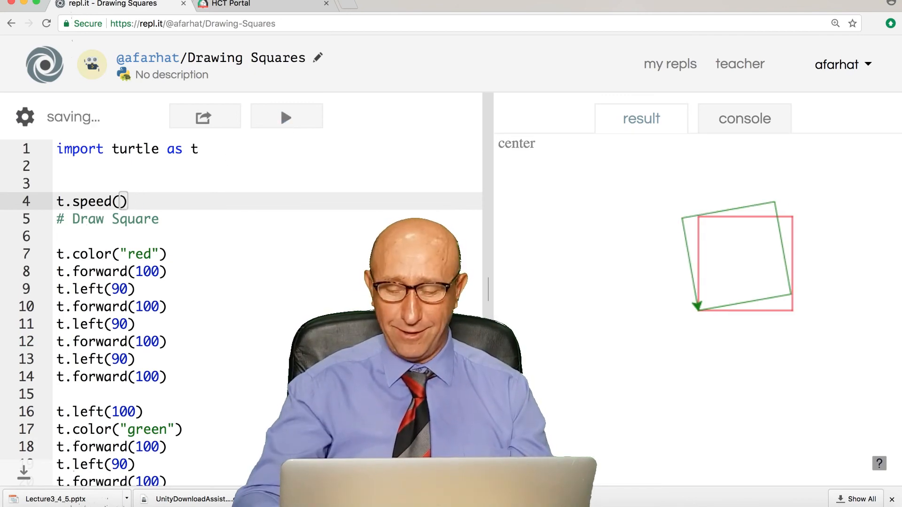
type("20")
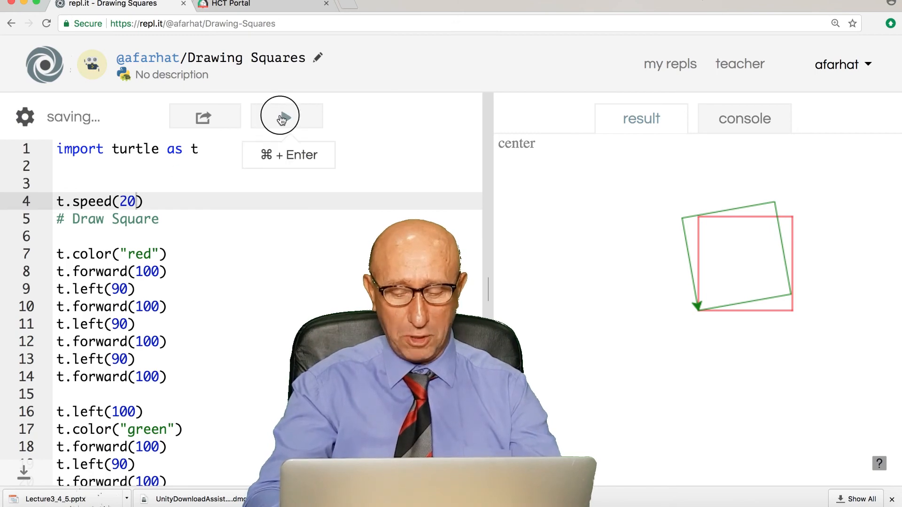
left_click(287, 117)
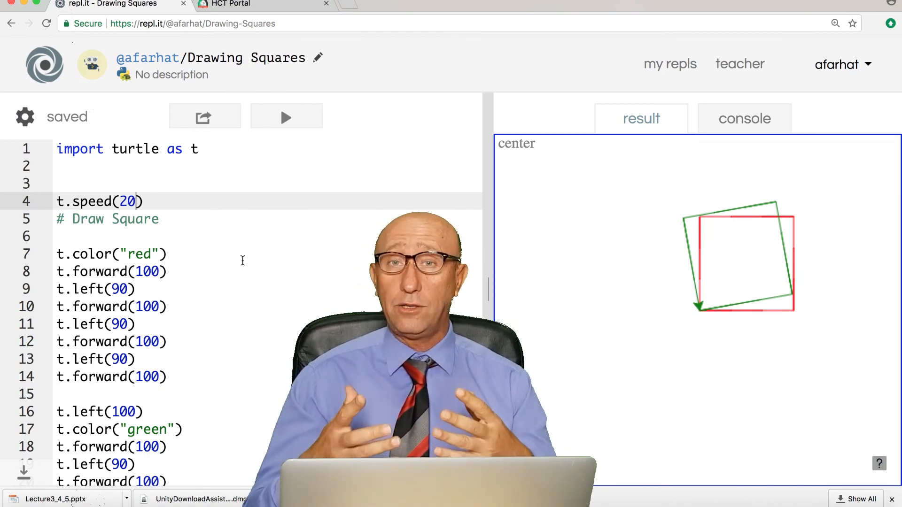
scroll("down", 3)
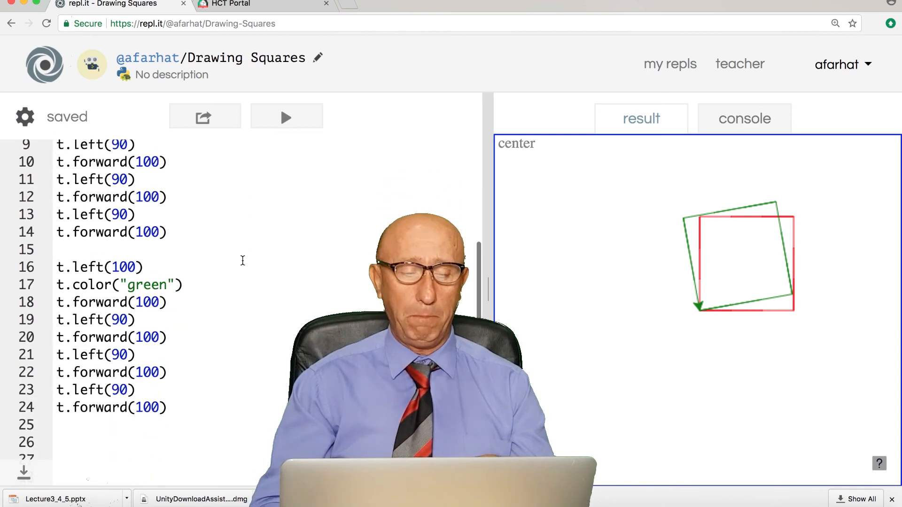